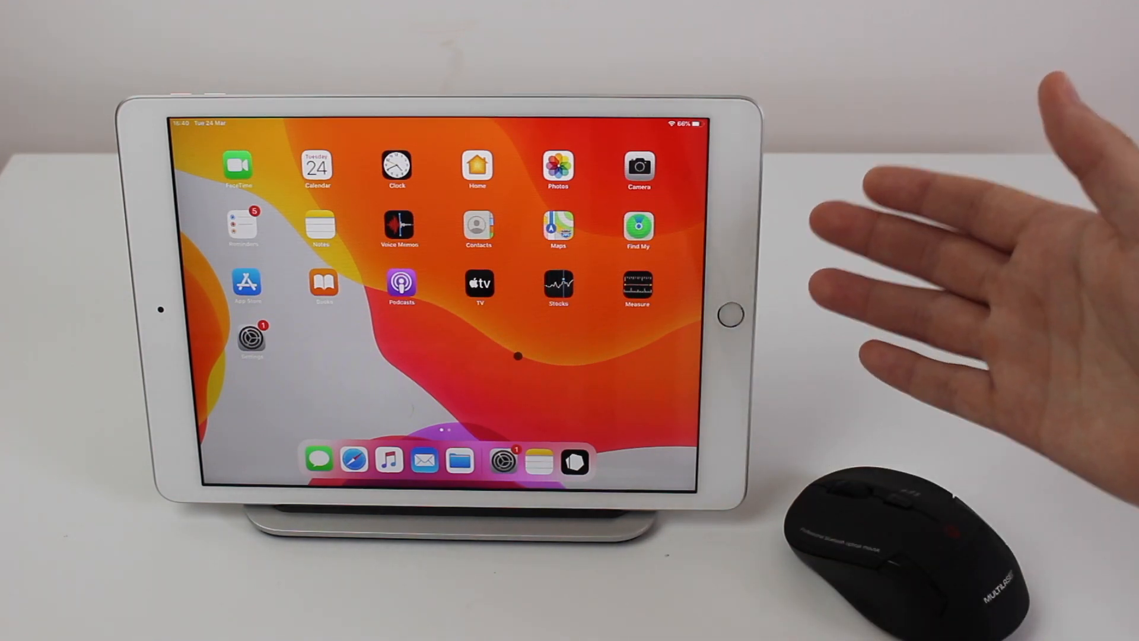
pyautogui.moveTo(908, 508)
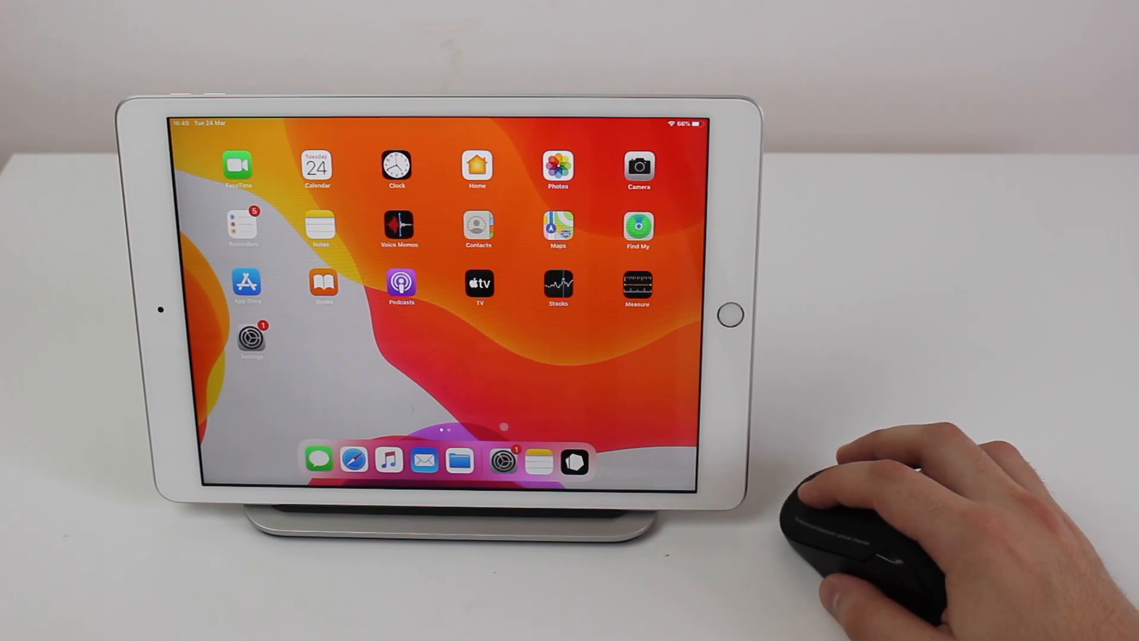
pyautogui.moveTo(453, 362)
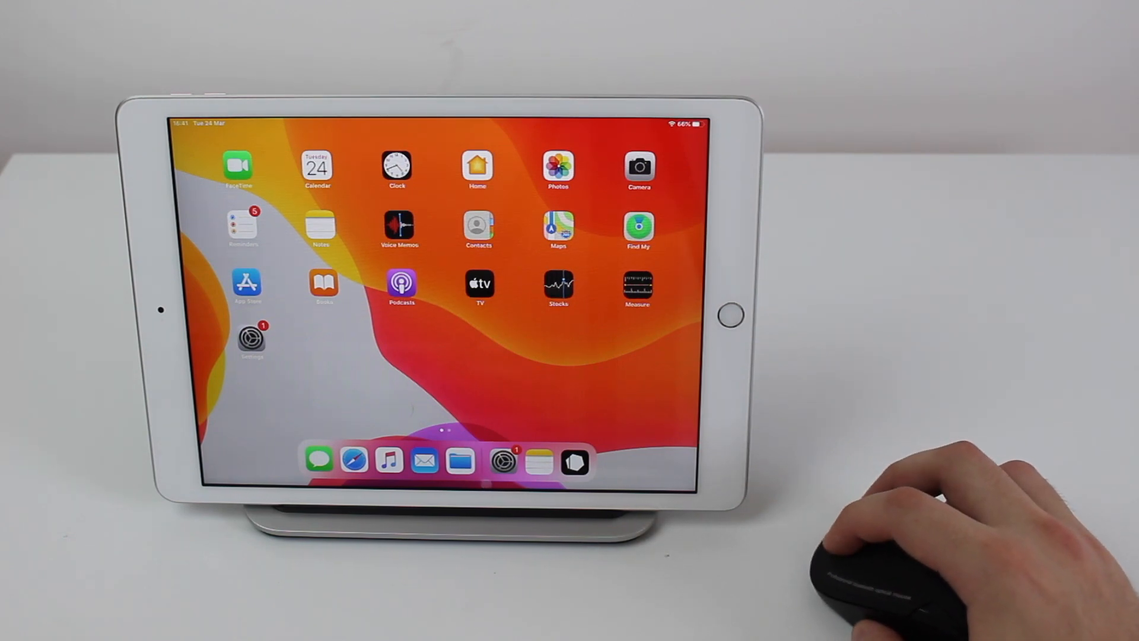
# Double-click to select a word in the YouTube - VIDEO NOTES text, then try a top toolbar button
pyautogui.click(253, 340)
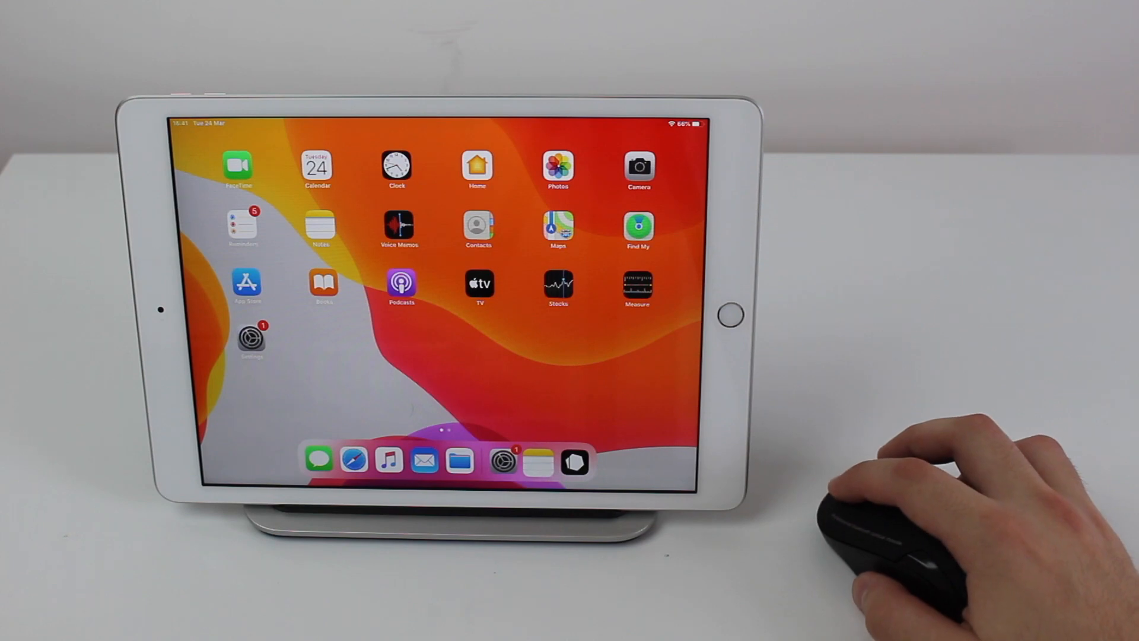
pyautogui.click(537, 459)
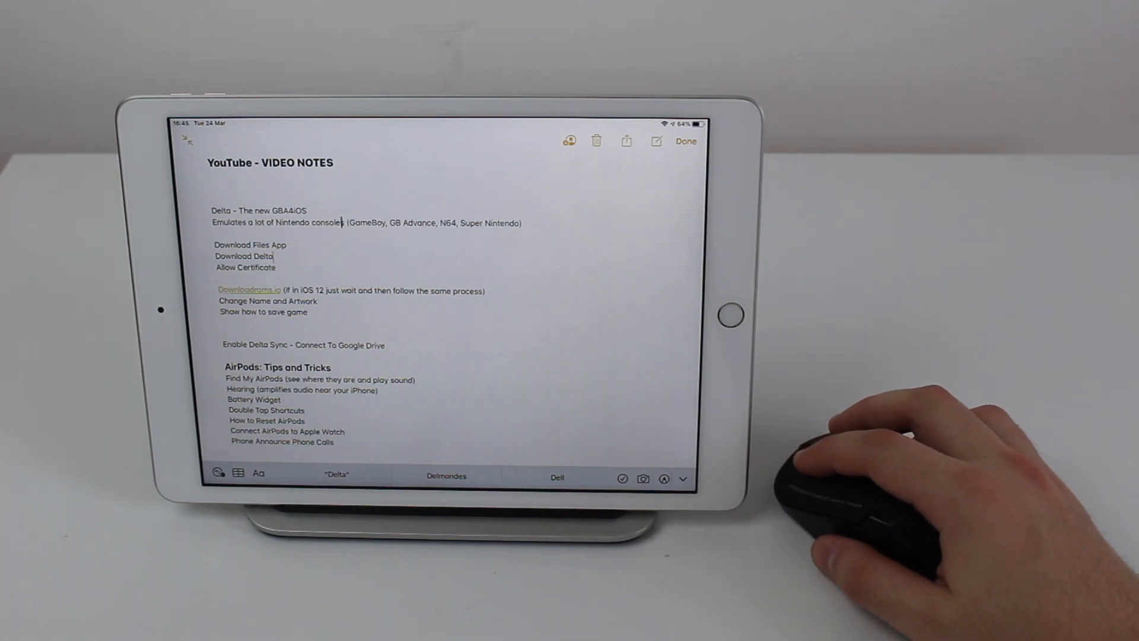
pyautogui.doubleClick(278, 223)
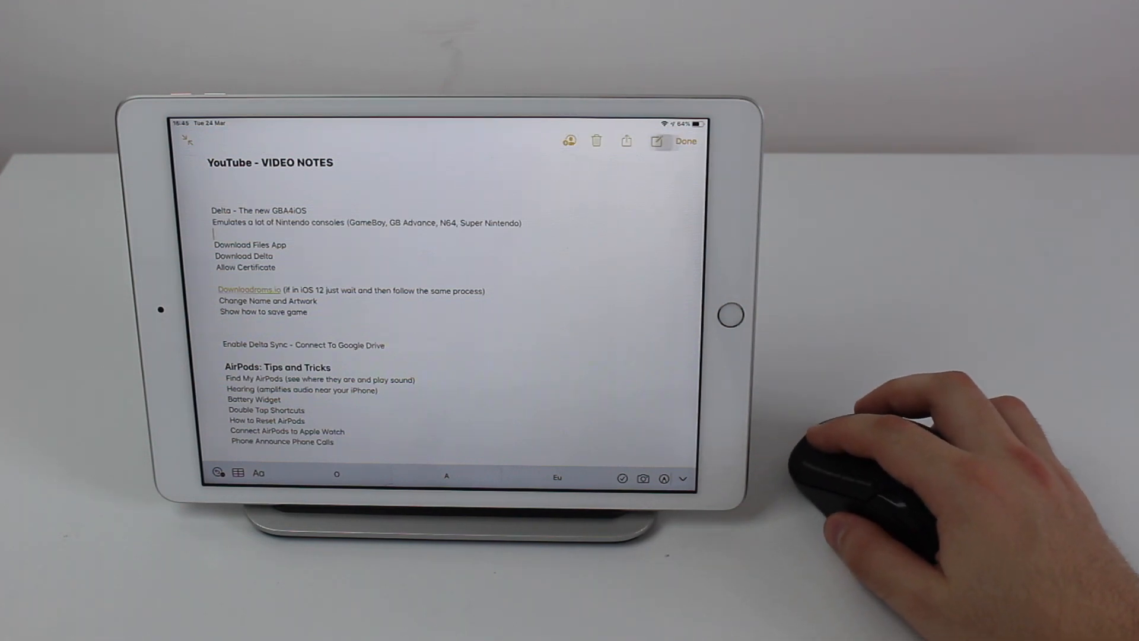
pyautogui.click(571, 140)
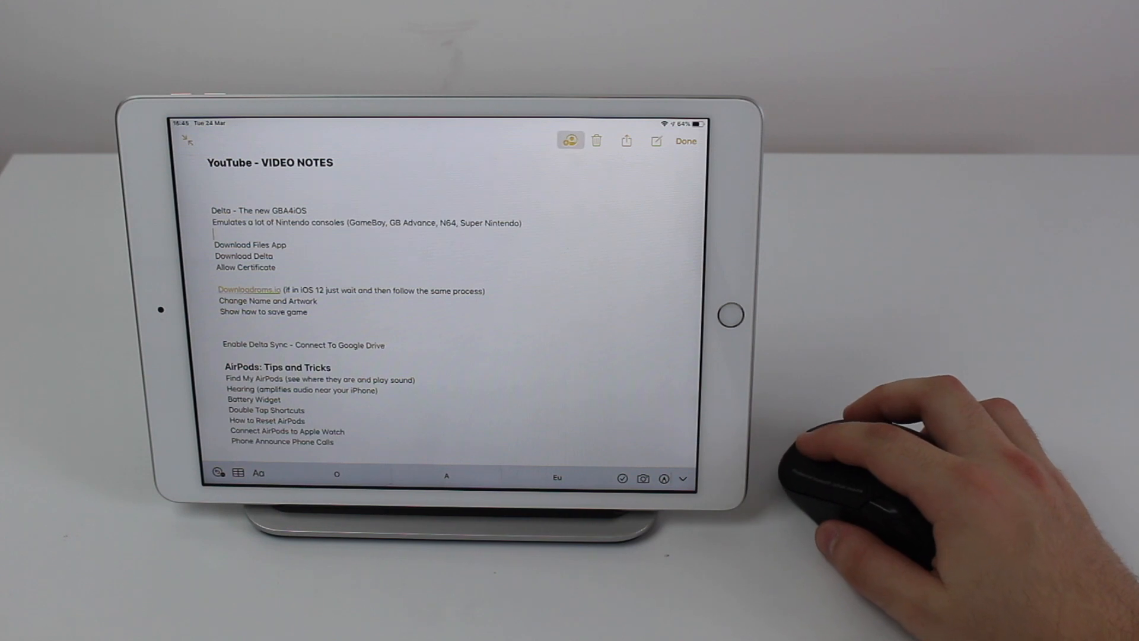
pyautogui.moveTo(857, 436)
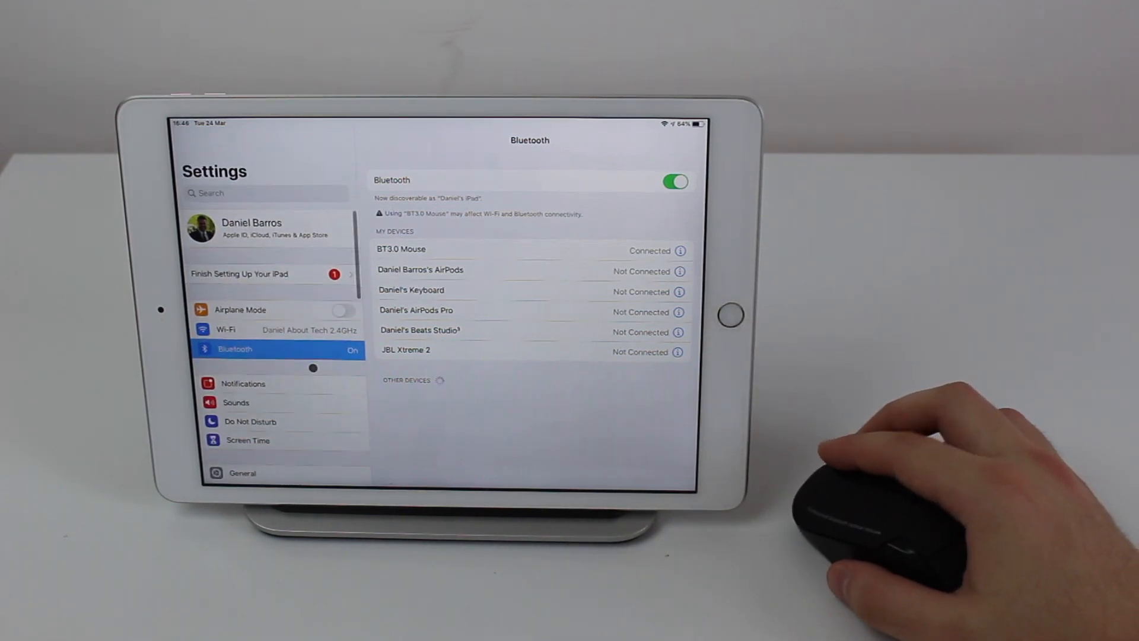
# Scroll the Settings sidebar down and go to Accessibility
pyautogui.scroll(-3)
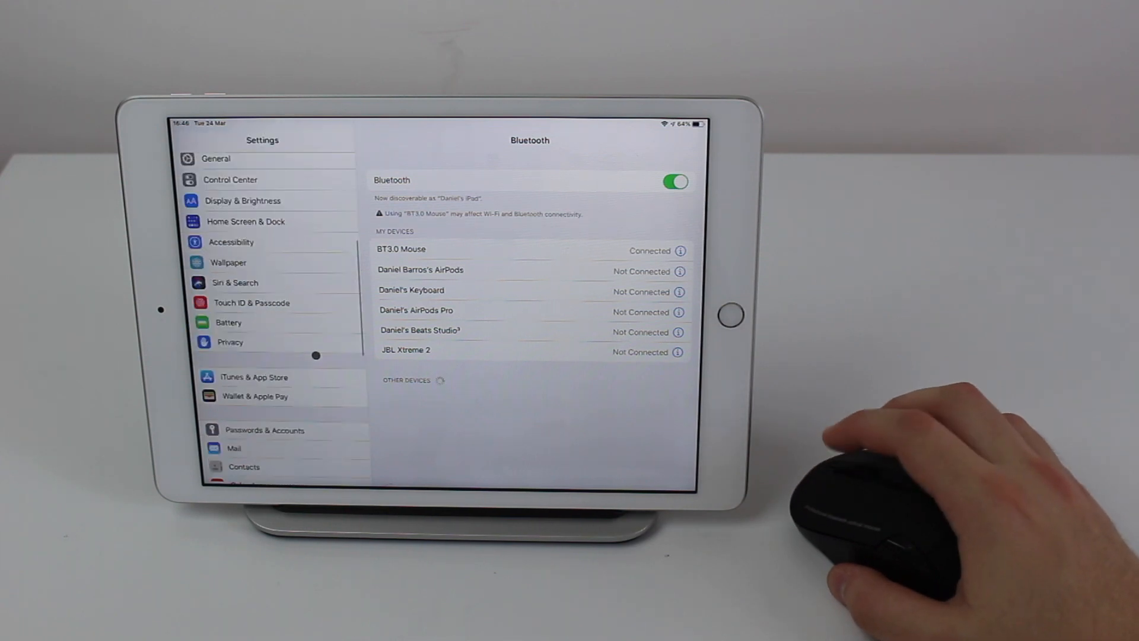
pyautogui.moveTo(312, 239)
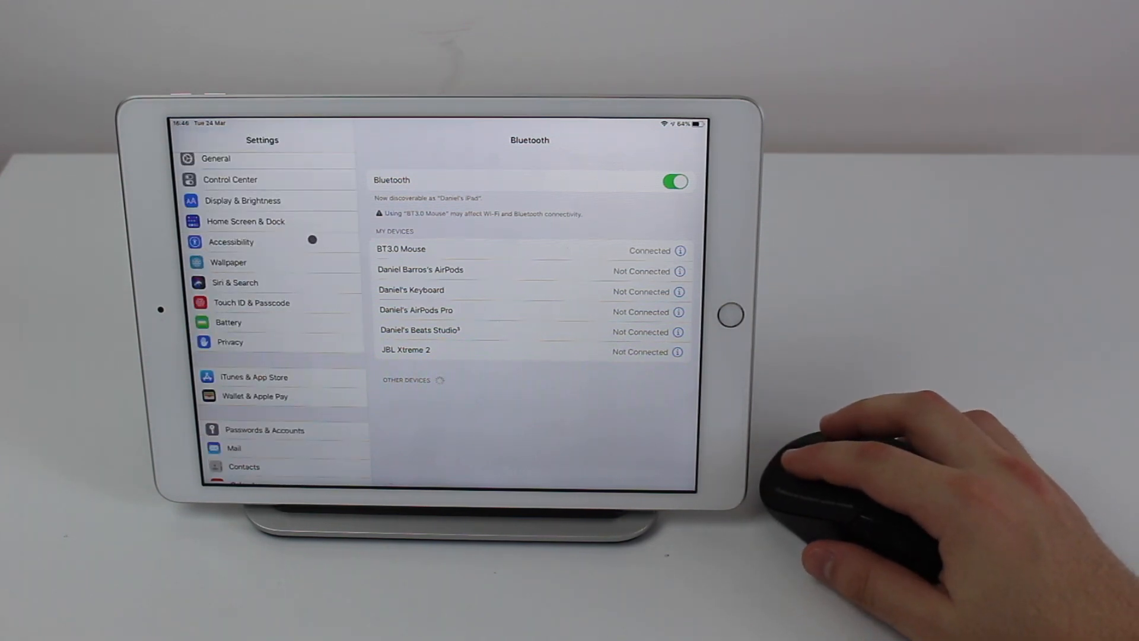
pyautogui.click(231, 242)
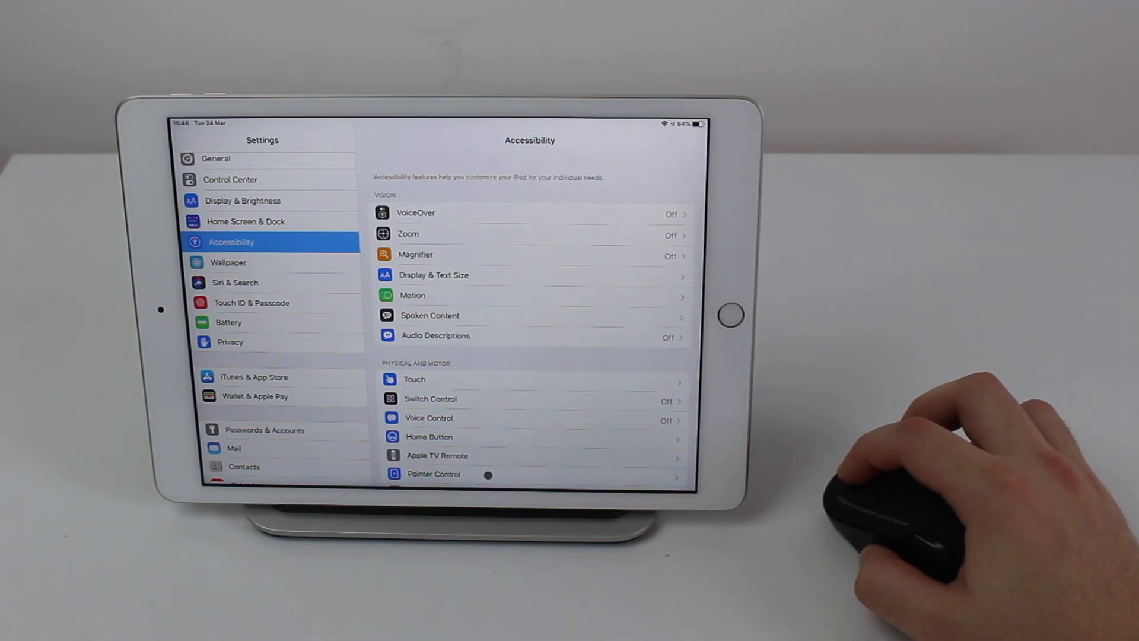
# In Pointer Control, toggle Pointer Animations off and back on, and adjust the pointer size
pyautogui.click(433, 473)
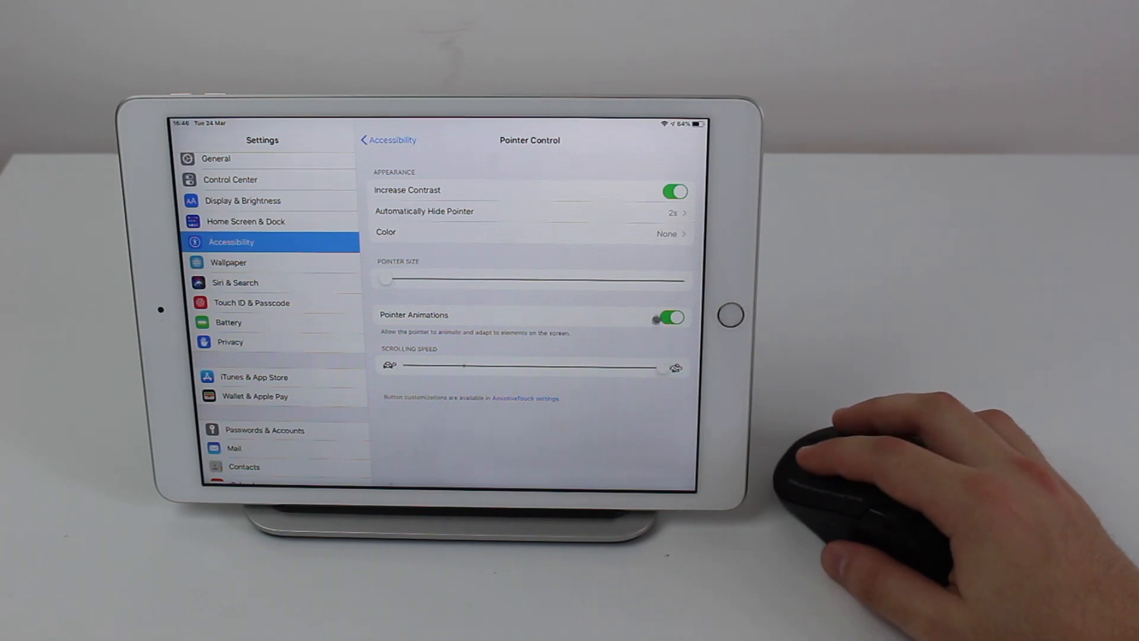
pyautogui.click(669, 317)
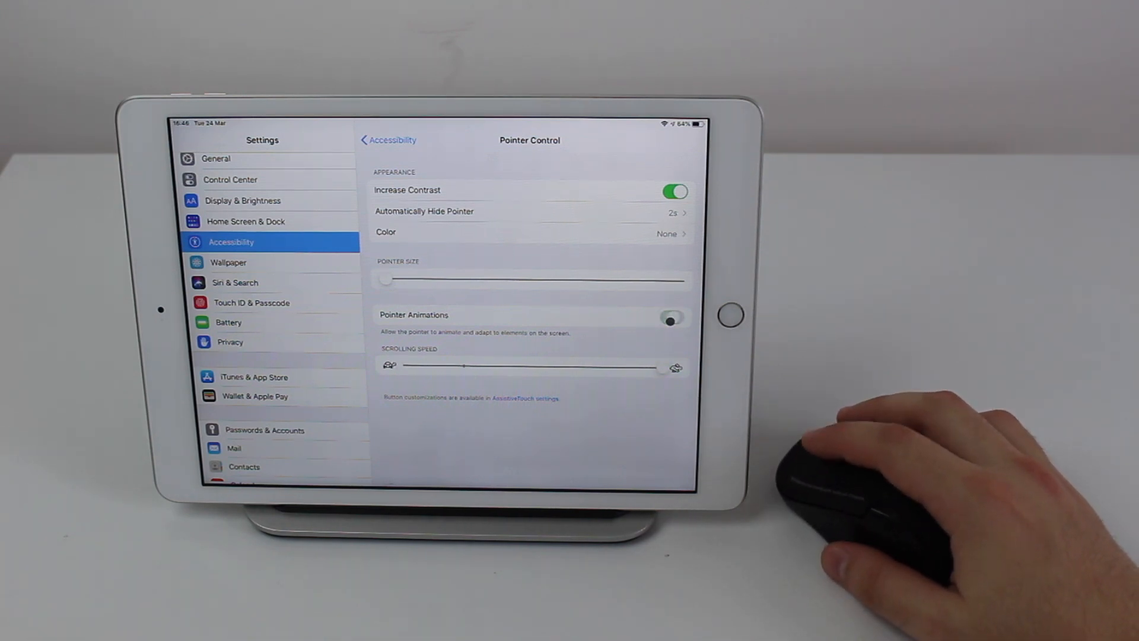
pyautogui.click(668, 319)
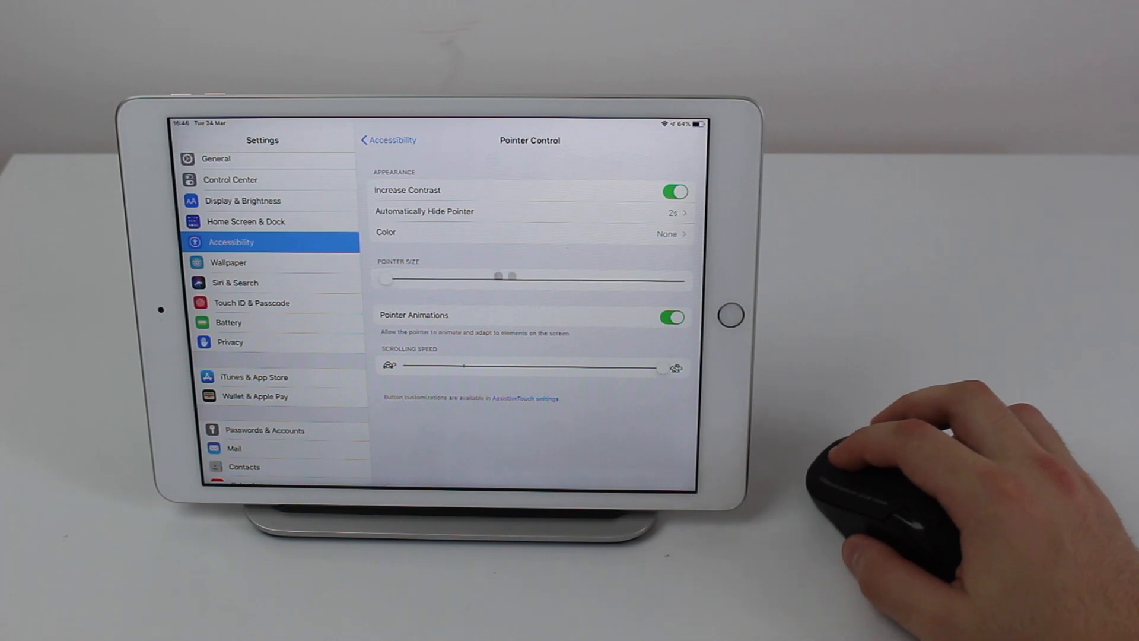
pyautogui.moveTo(501, 274); pyautogui.dragTo(534, 271)
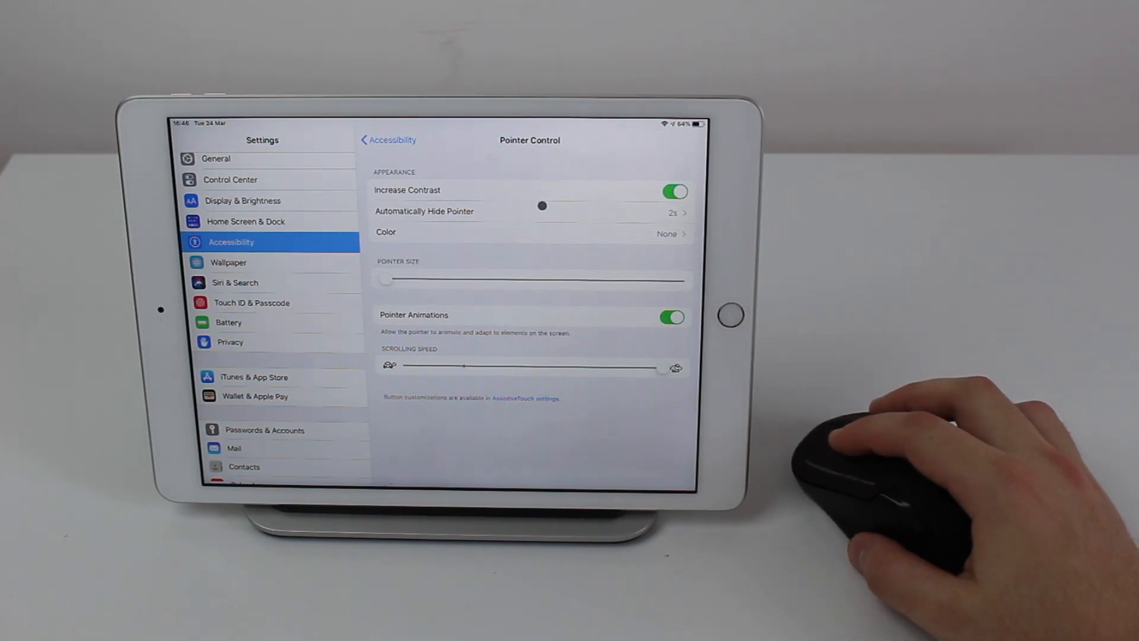
# Toggle the pointer's Increase Contrast off and back on, leaving it enabled
pyautogui.click(673, 191)
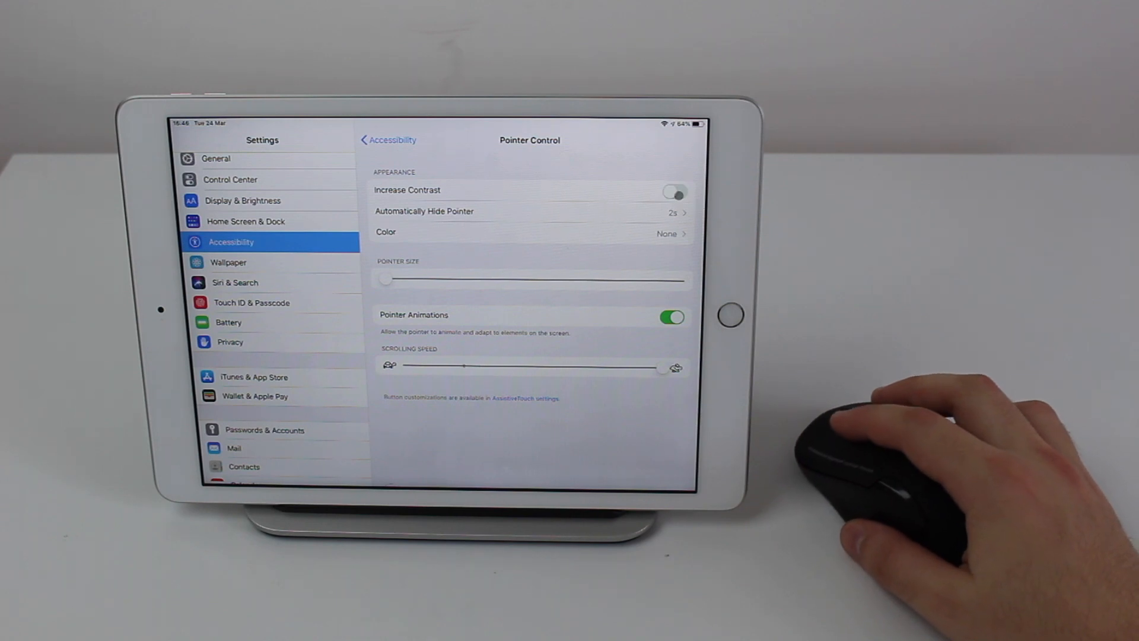
pyautogui.click(672, 191)
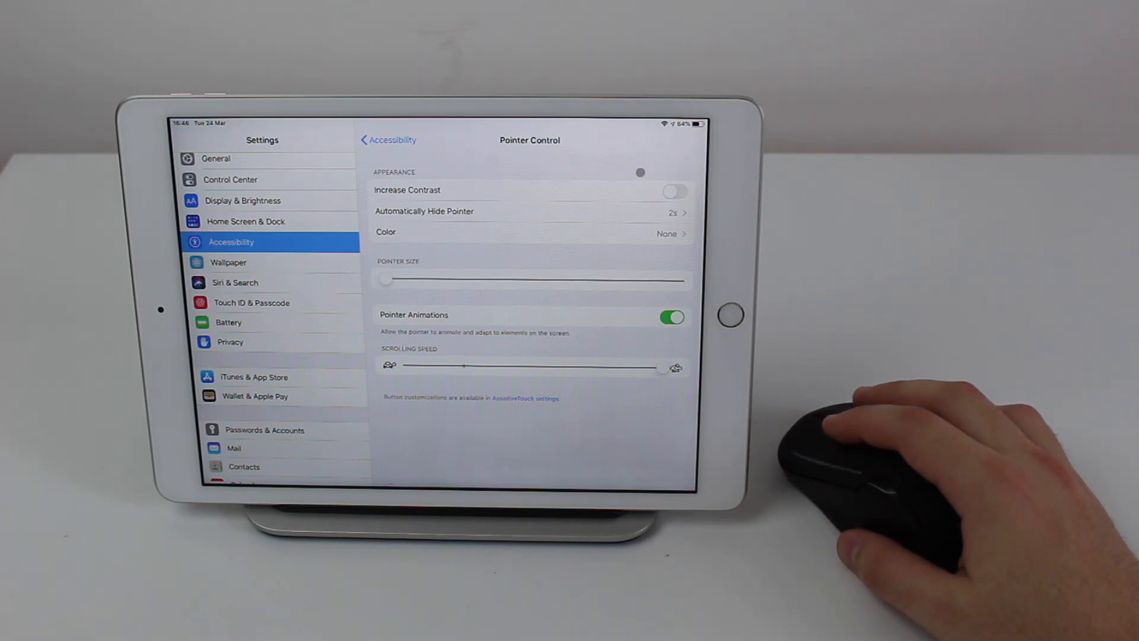
pyautogui.click(672, 190)
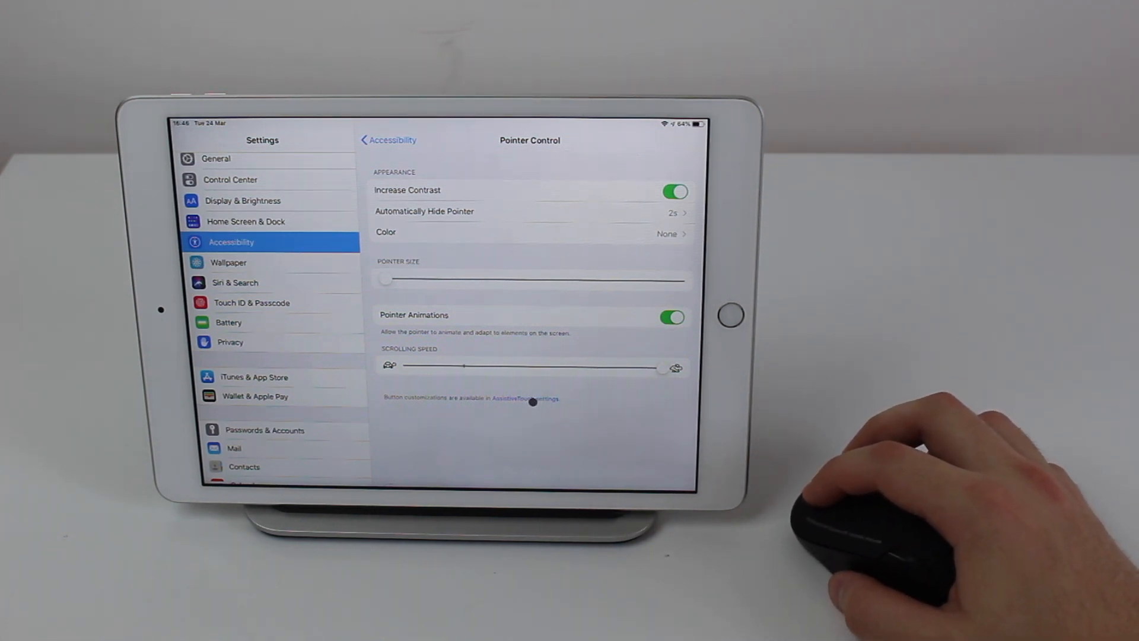
# Go from AssistiveTouch to the BT3.0 Mouse button settings and scroll its button list
pyautogui.click(527, 399)
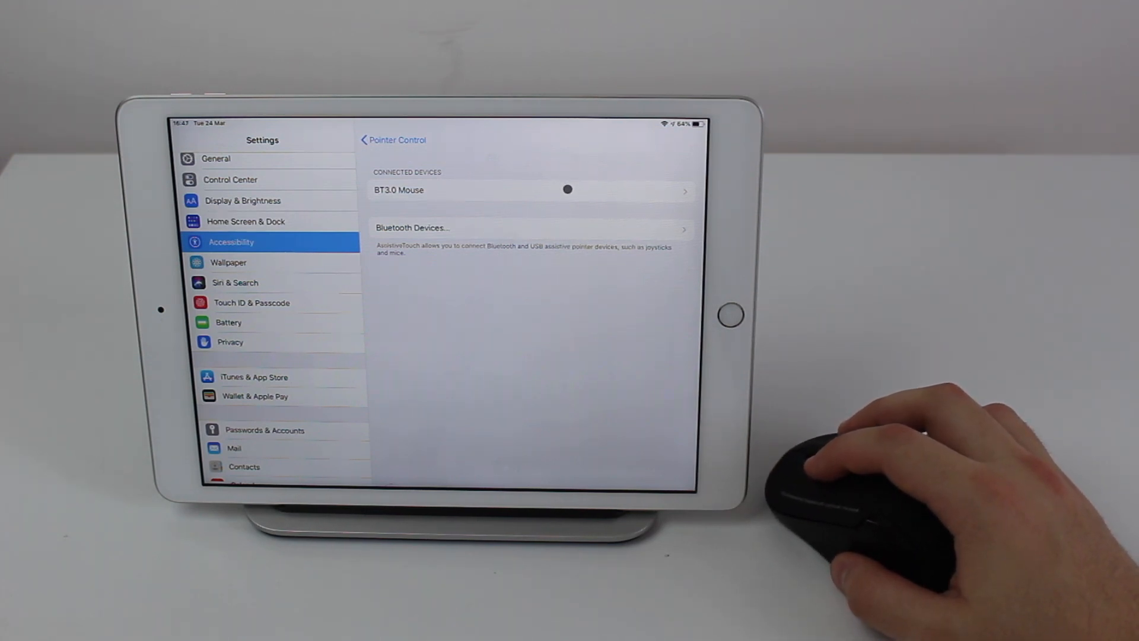
pyautogui.click(529, 190)
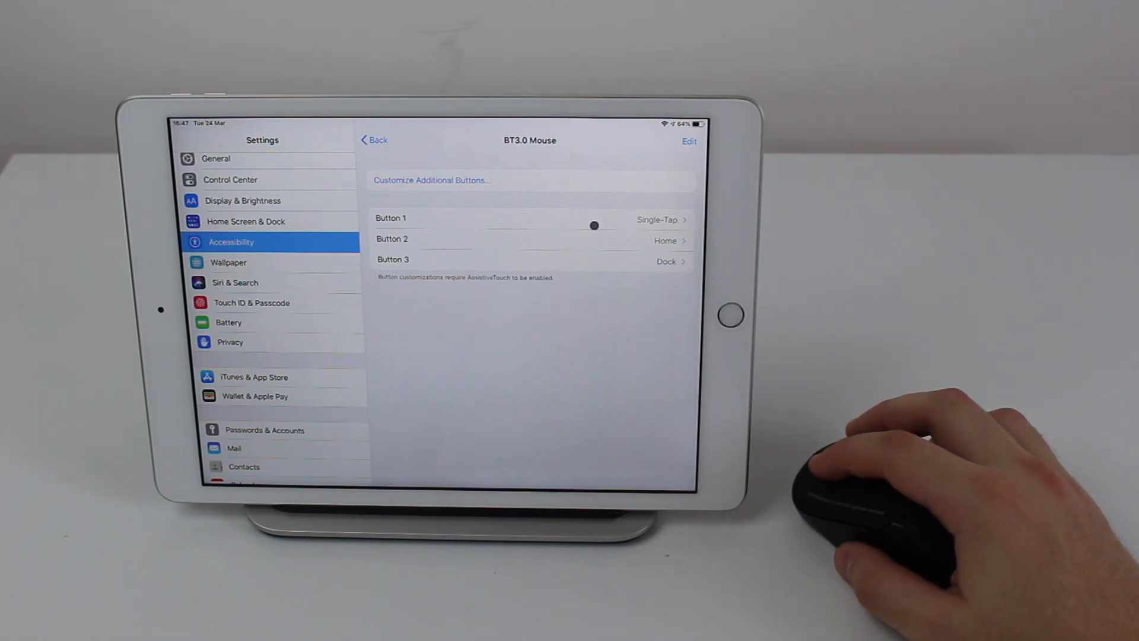
pyautogui.moveTo(586, 260)
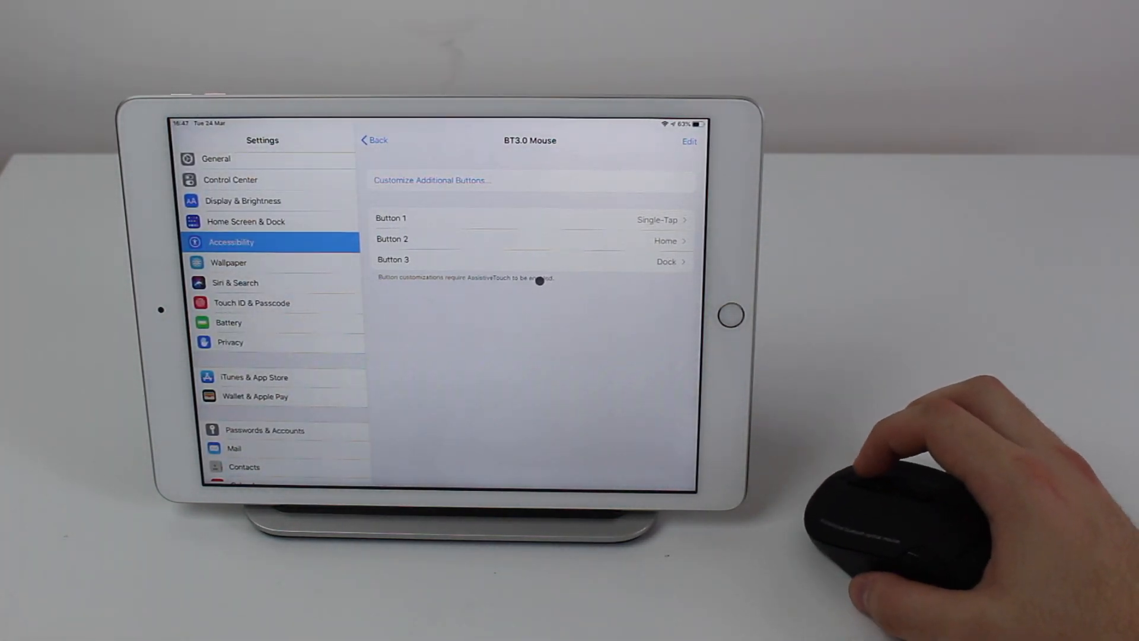
pyautogui.scroll(-3)
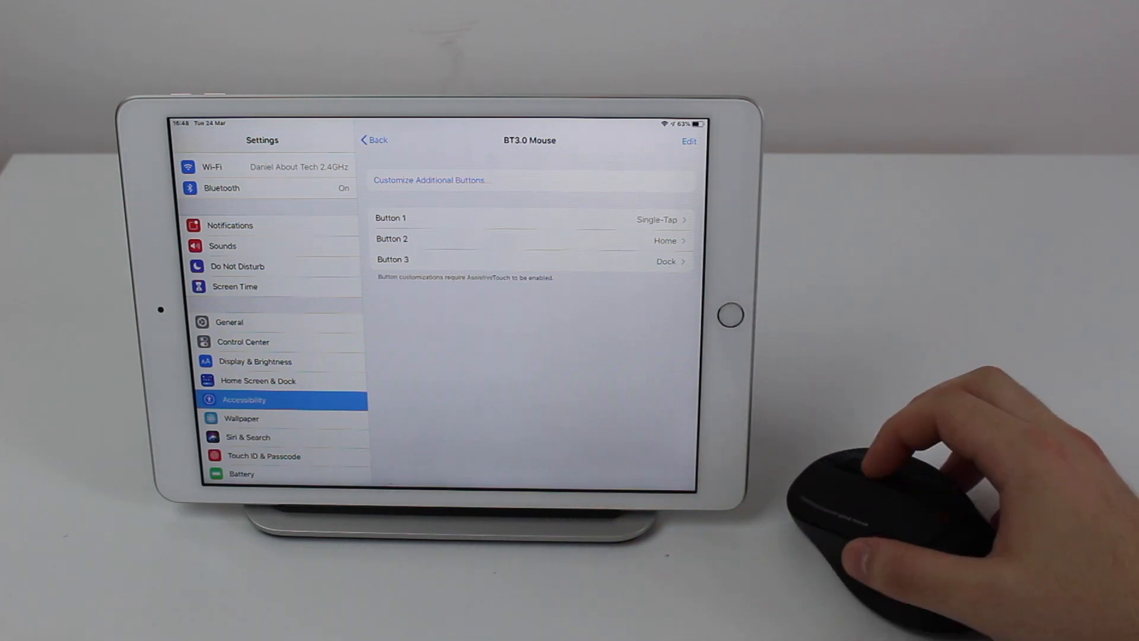
pyautogui.moveTo(945, 400)
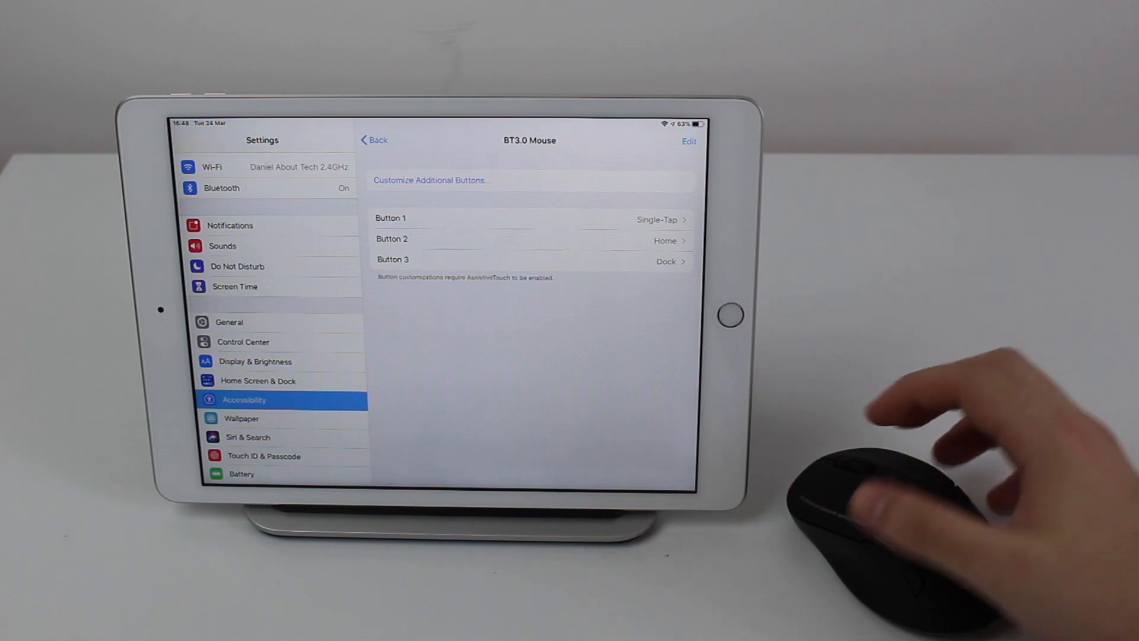
pyautogui.moveTo(908, 473)
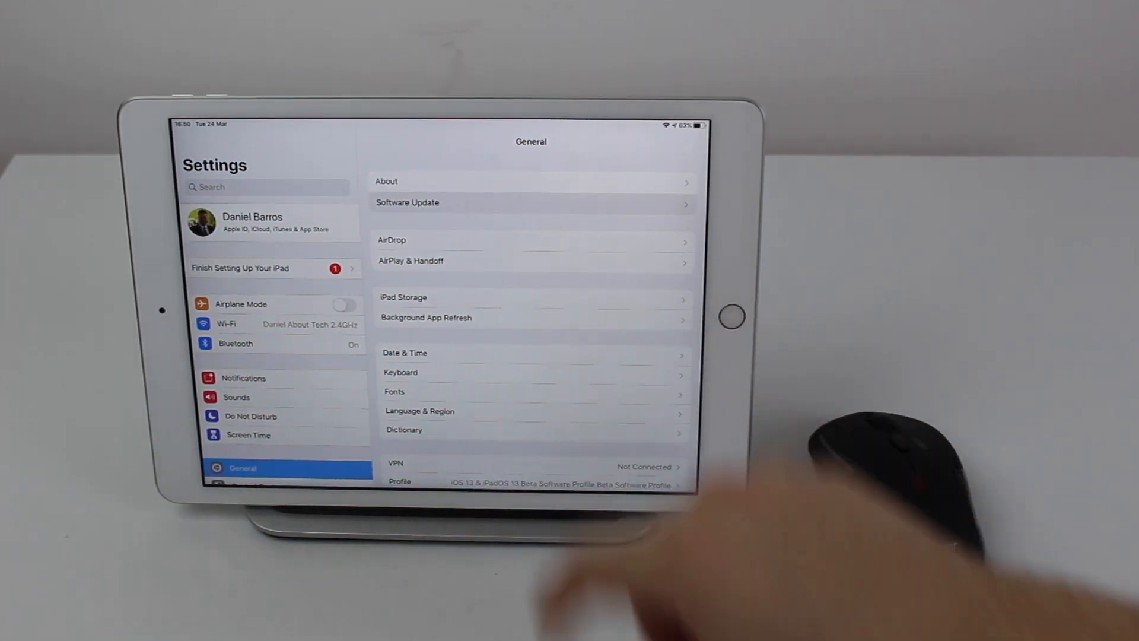
# In General, view Software Update, showing iPadOS 13.4 is up to date
pyautogui.click(407, 203)
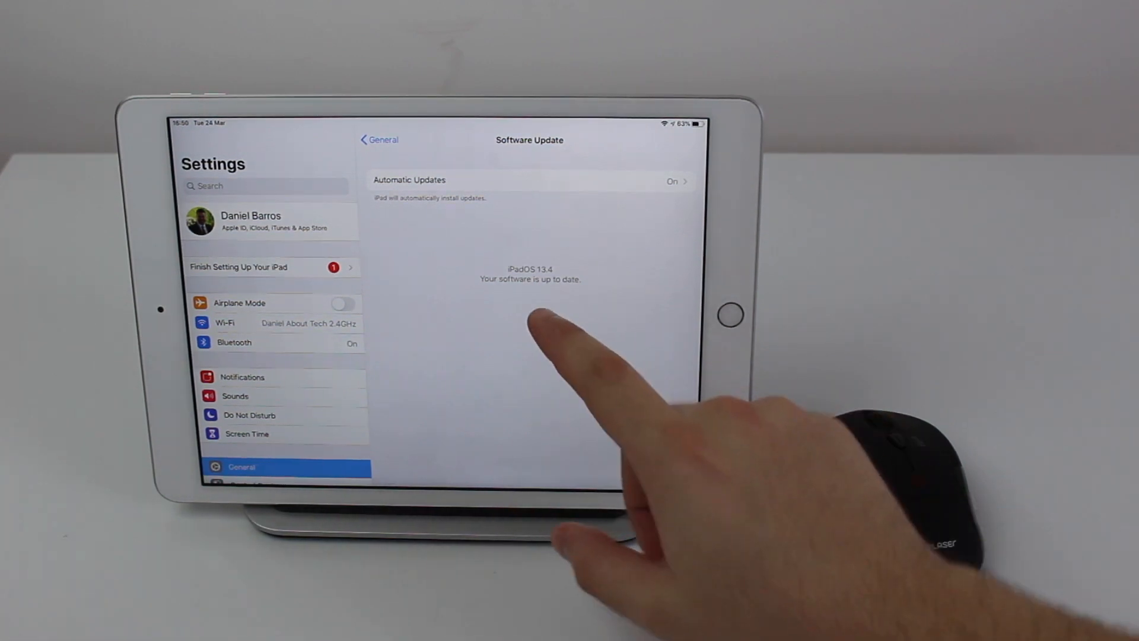
pyautogui.moveTo(589, 312)
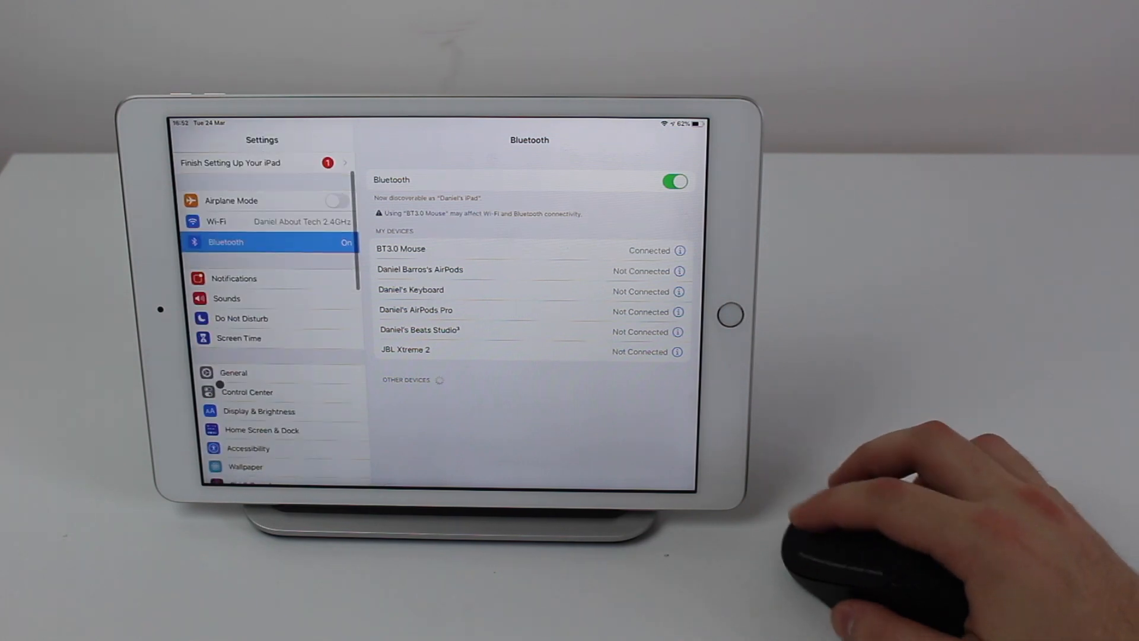
# After checking BT3.0 Mouse is connected in Bluetooth, go to Accessibility in the sidebar
pyautogui.click(248, 449)
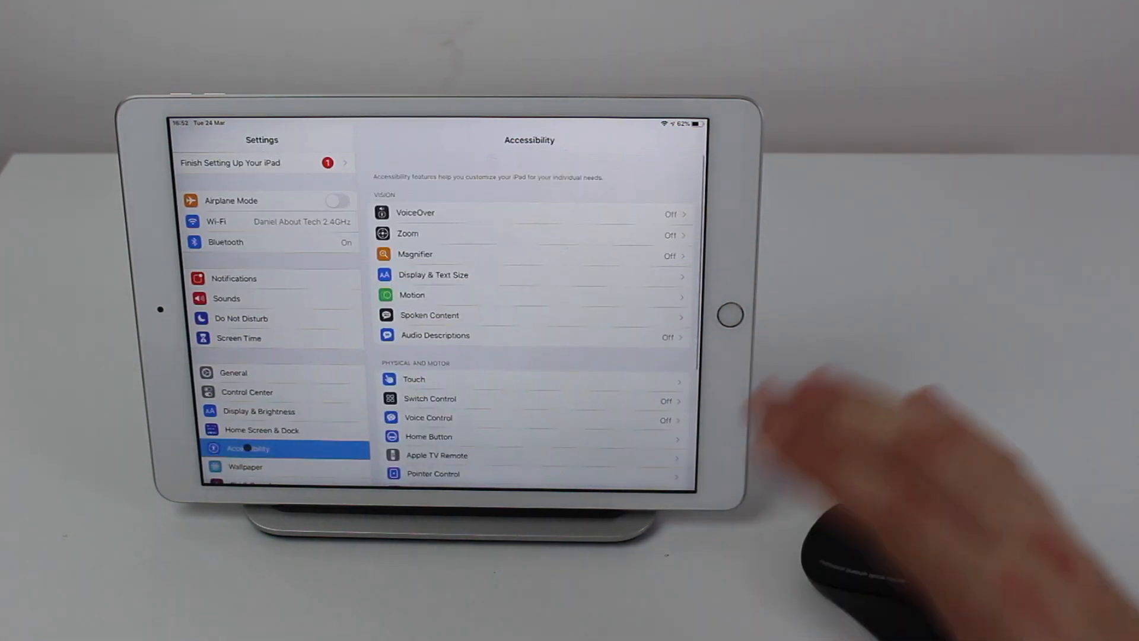